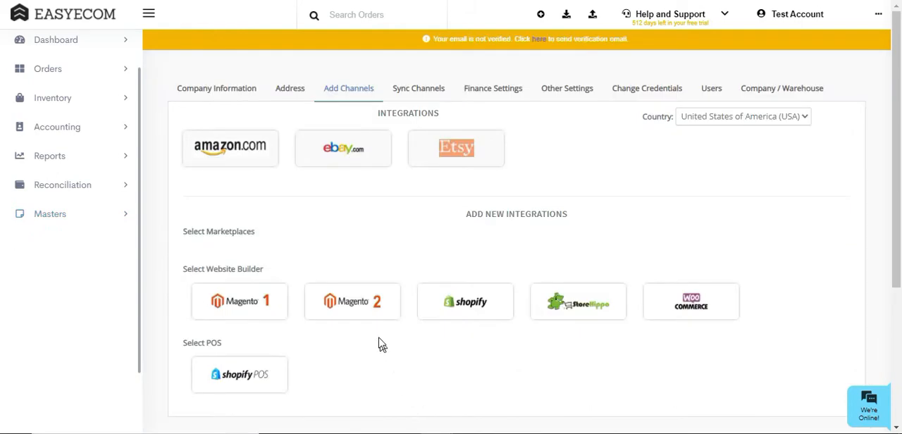
# - Choose the Magento 2 channel and switch 'Create Products Automatically' on
pyautogui.click(352, 302)
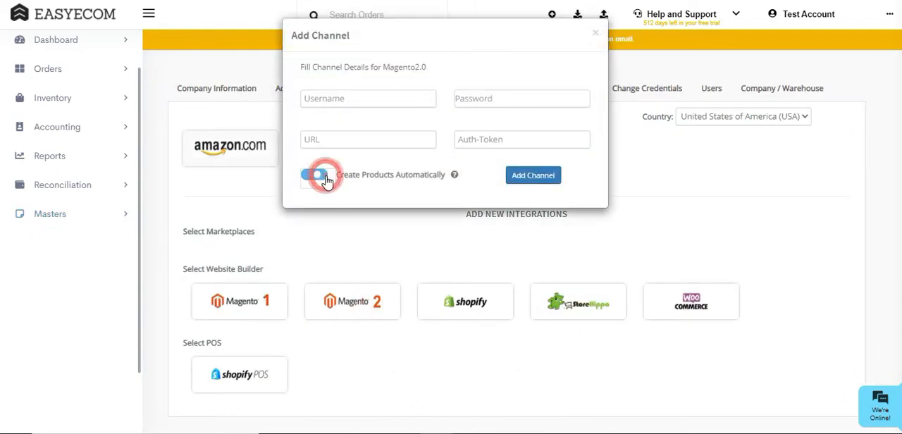
pyautogui.click(314, 174)
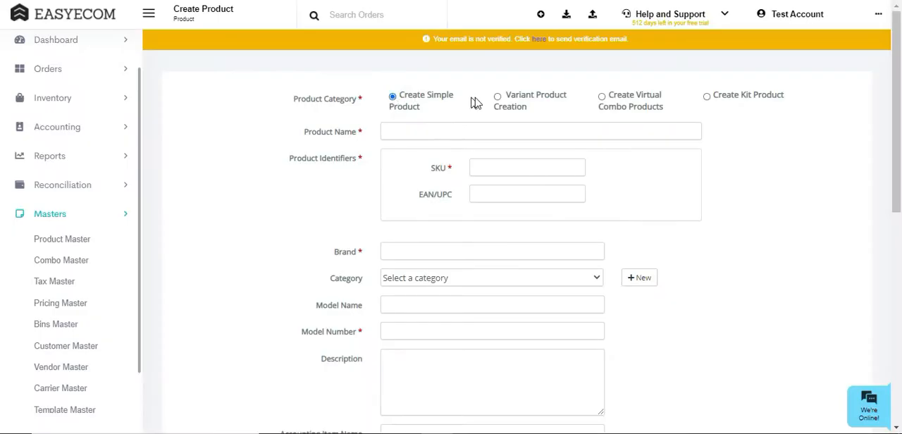
# - Preview the Variant and Virtual Combo product type fields, then go back to the Dashboard
pyautogui.click(497, 95)
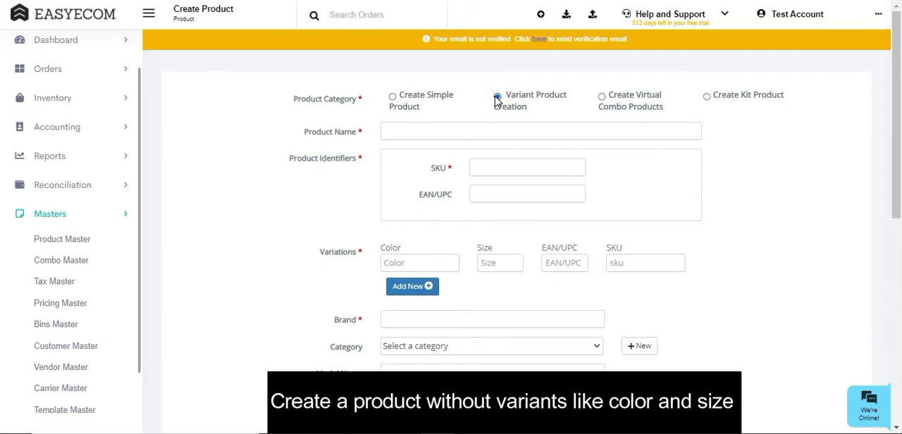
pyautogui.click(497, 96)
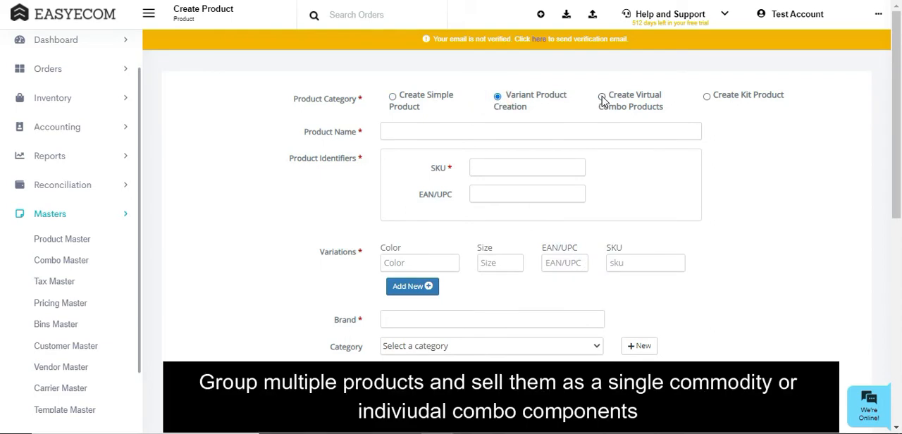
pyautogui.click(598, 96)
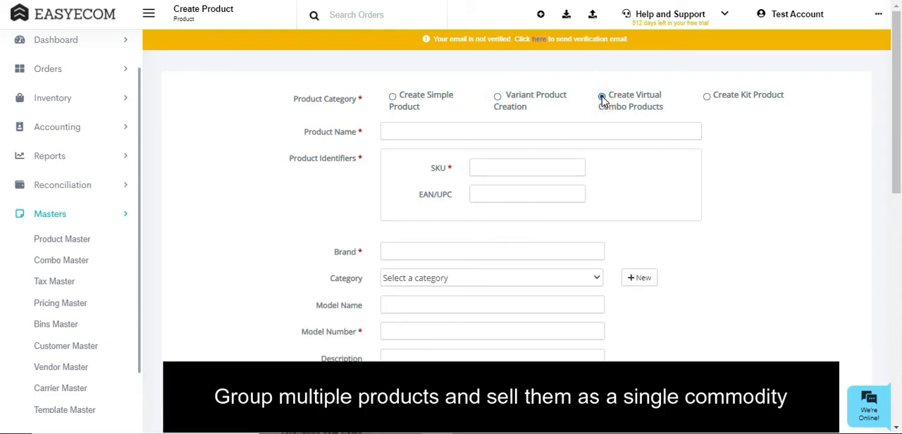
pyautogui.click(57, 39)
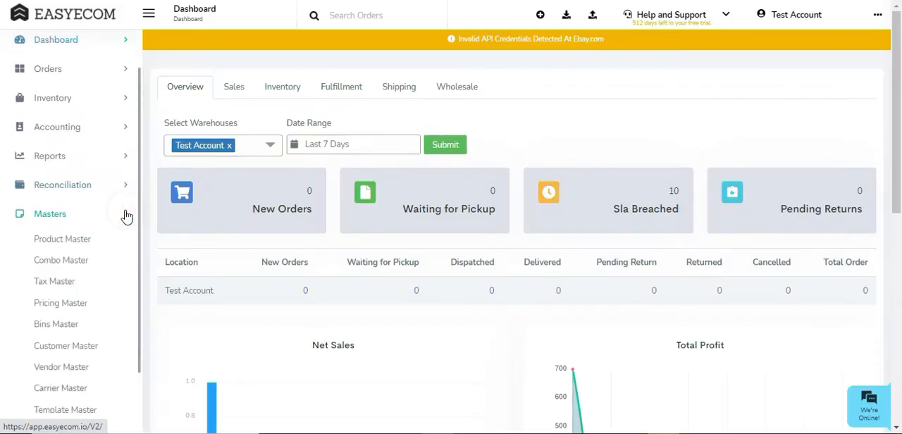
# - Start a new product in Product Master via the quick-create menu, set to Variant Product Creation
pyautogui.click(62, 238)
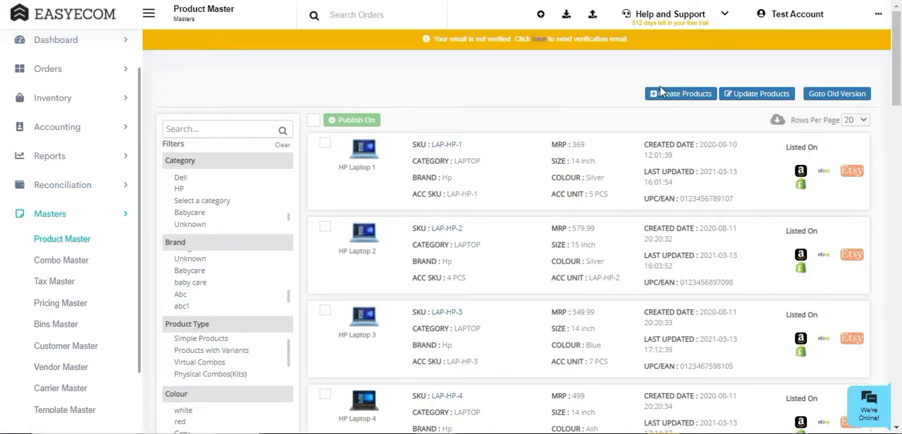
pyautogui.click(679, 93)
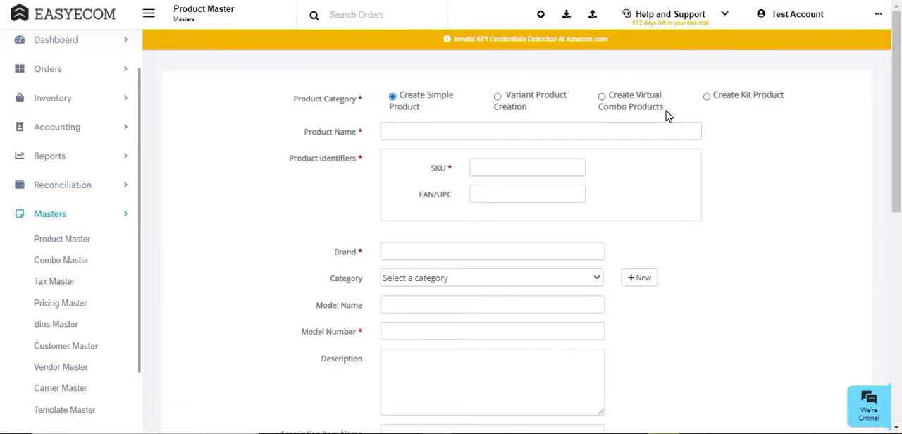
pyautogui.click(541, 14)
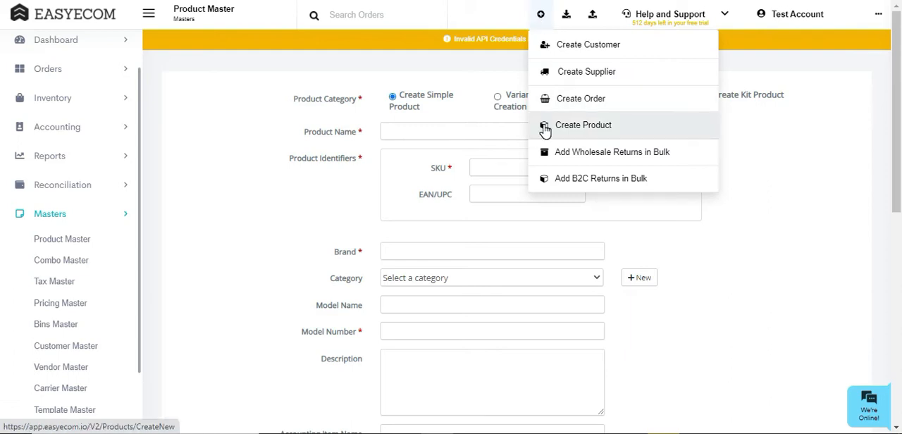
pyautogui.click(584, 125)
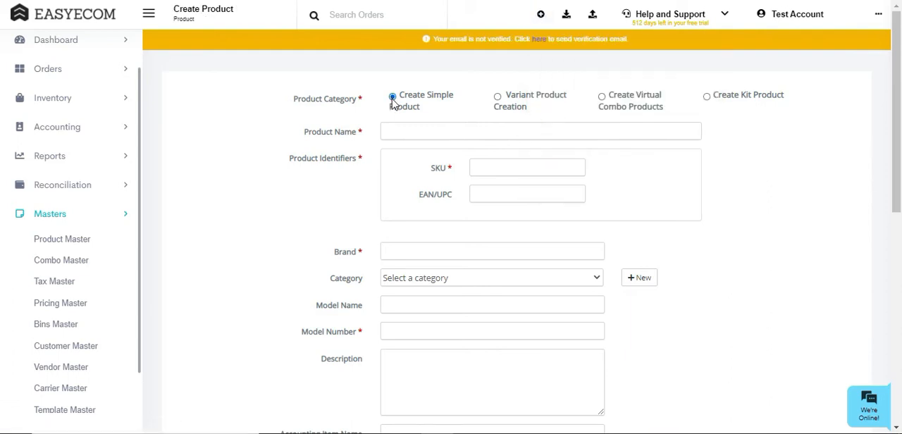
pyautogui.click(498, 96)
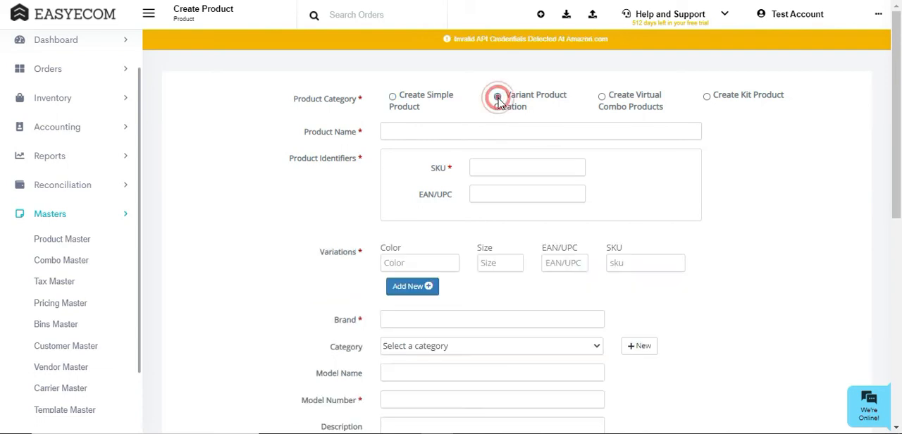
# - Enter brand Nike and save the black size S Nike Shirt variant product, acknowledging the confirmation
pyautogui.write('Nike')
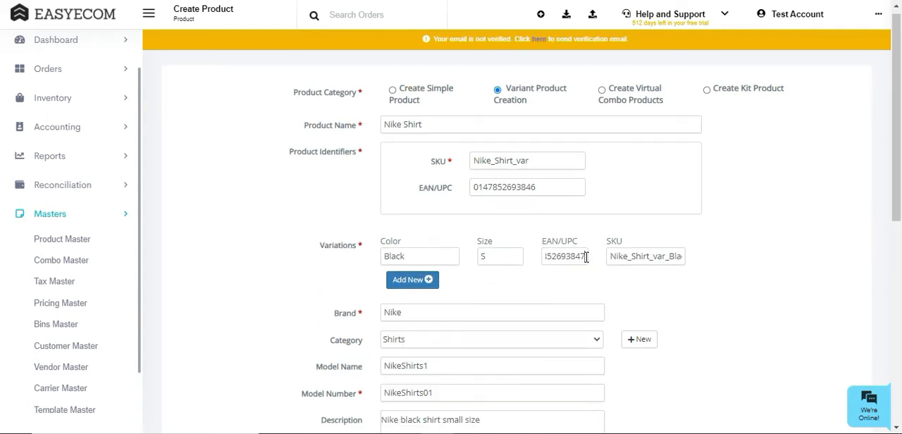
pyautogui.scroll(-3)
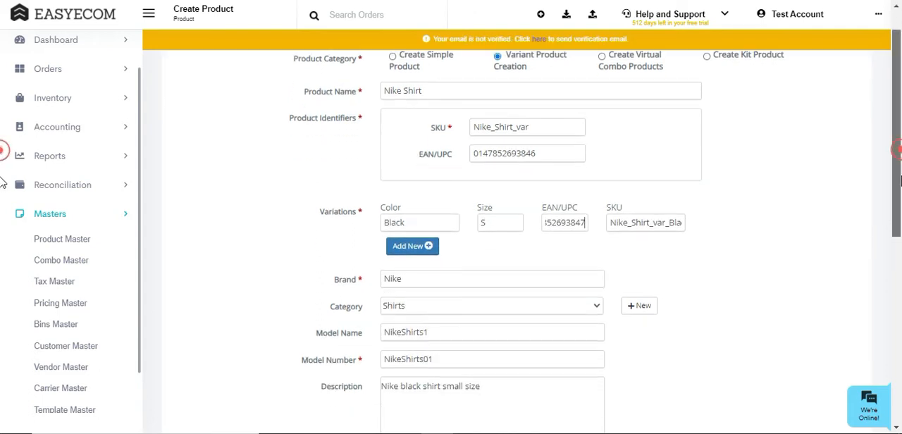
pyautogui.scroll(-3)
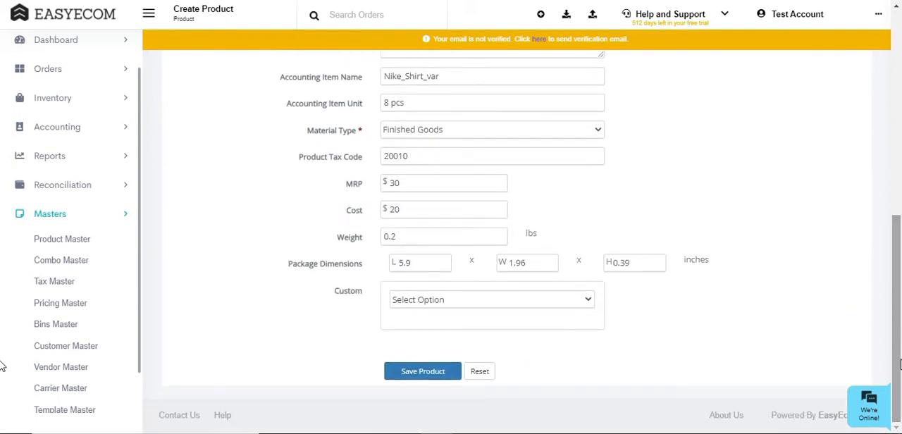
pyautogui.click(423, 372)
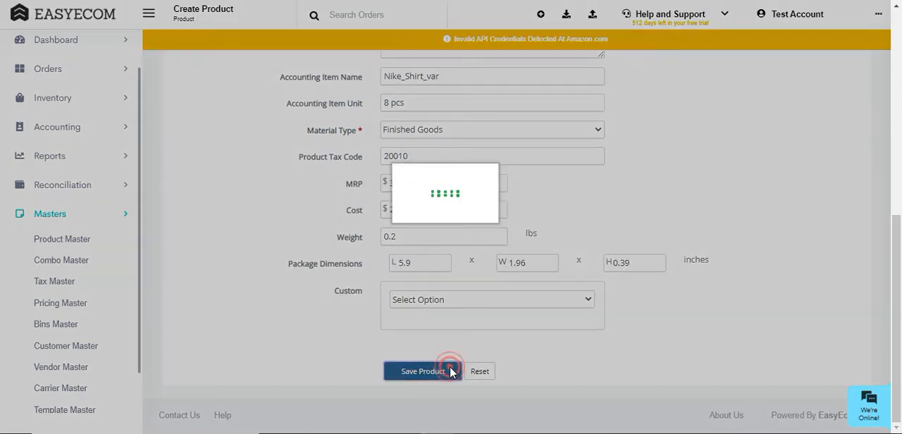
pyautogui.click(423, 372)
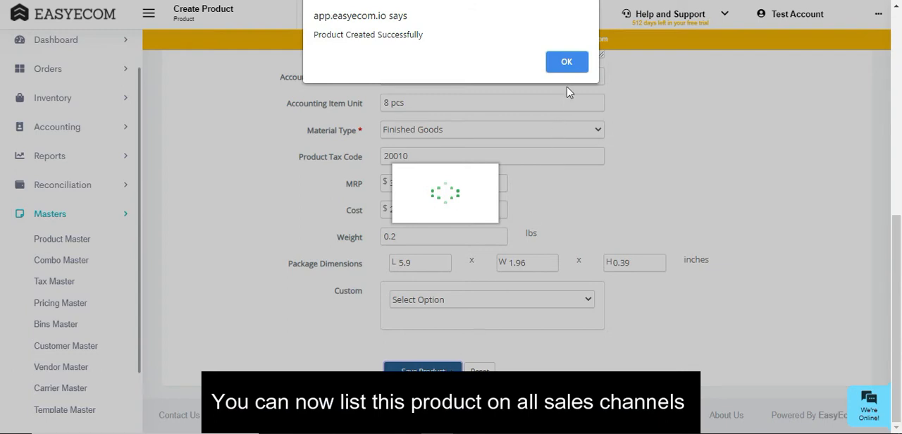
pyautogui.click(566, 62)
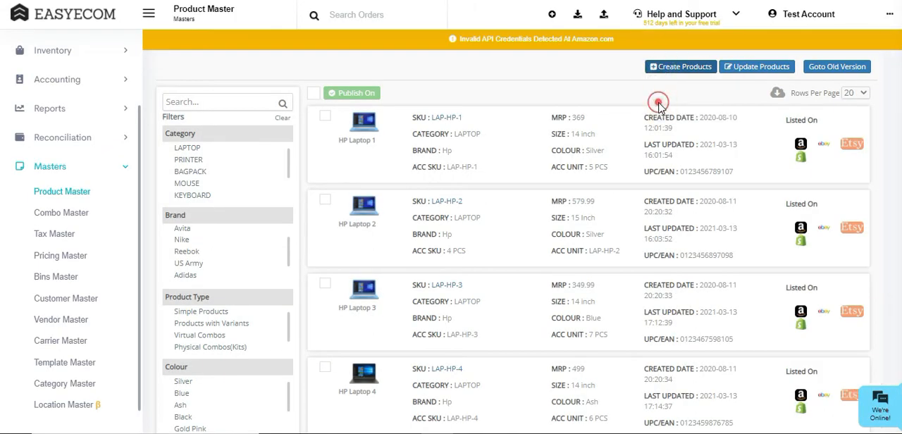
# - Download the sample CSV template for bulk product creation
pyautogui.click(679, 67)
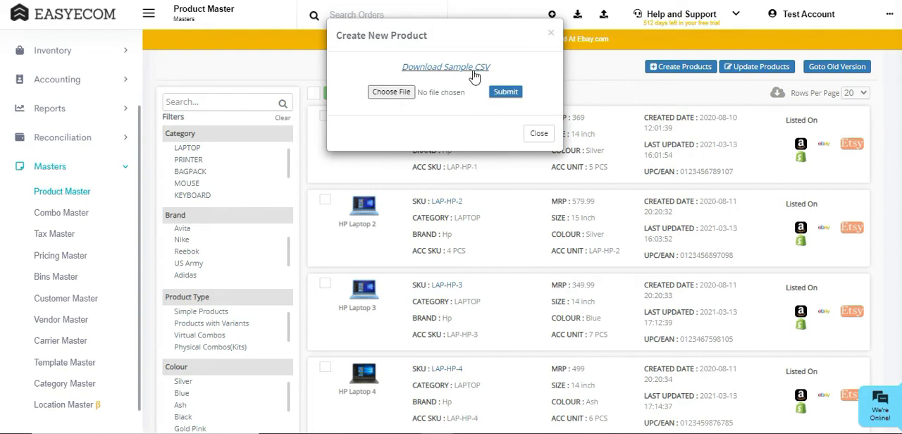
pyautogui.click(445, 67)
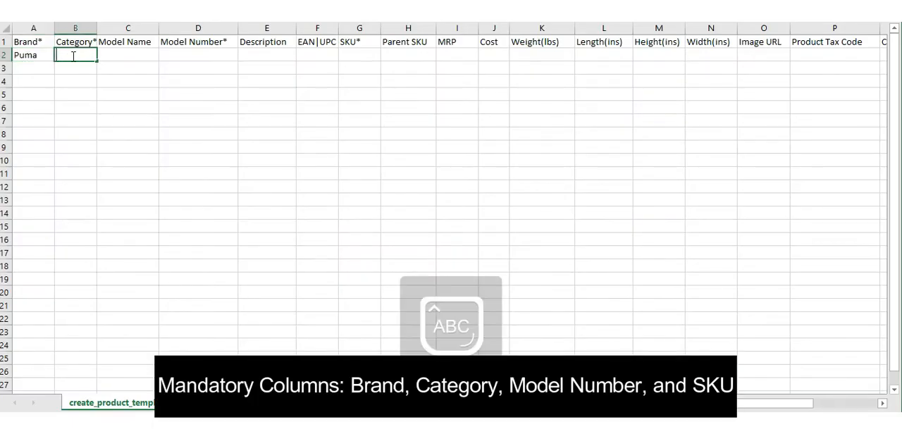
# - Enter PumaShirt and paste the .JPEG image URLs for the Puma shirts and shoes rows in the template
pyautogui.write('PumaShirts1')
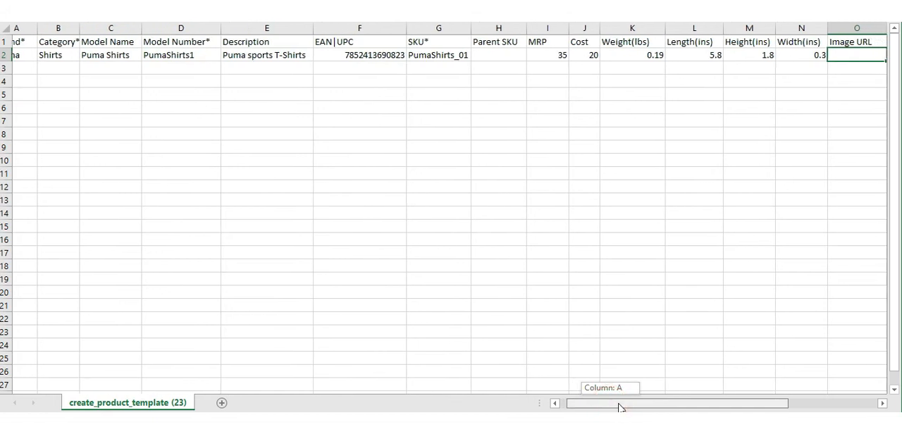
pyautogui.hscroll(3)
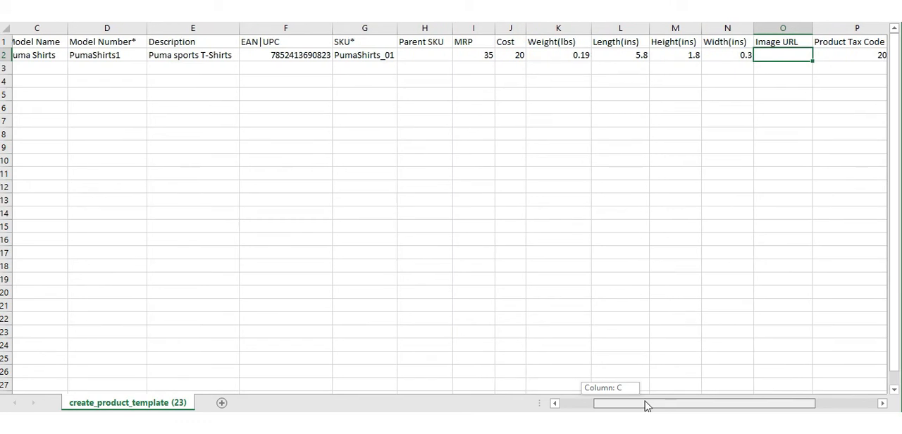
pyautogui.hscroll(3)
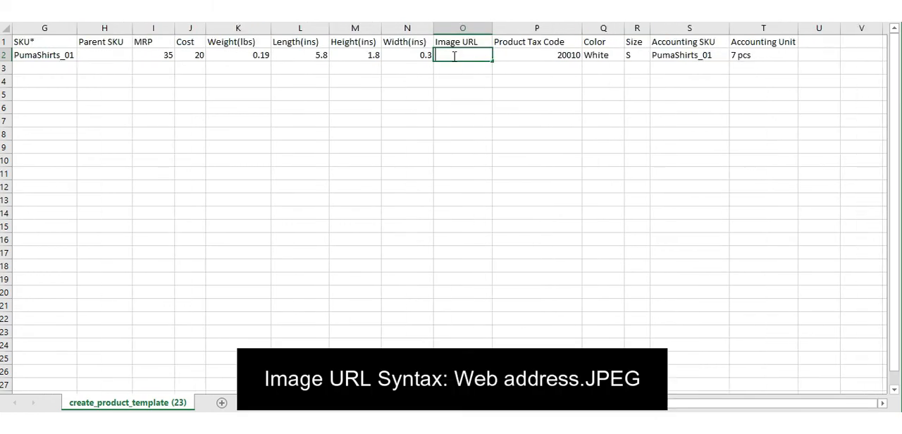
pyautogui.write('https://encrypted-tbn0.gstatic.com/images?q=tbn:ANd9GcR4jCikc_40jNThFS2eLxm-7bYJ9u5kCeOXiw&usqp=CAU')
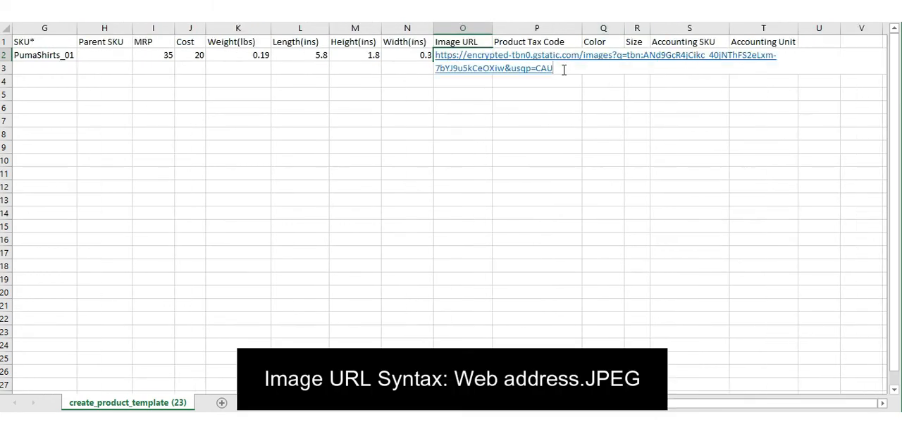
pyautogui.write('.JPEG')
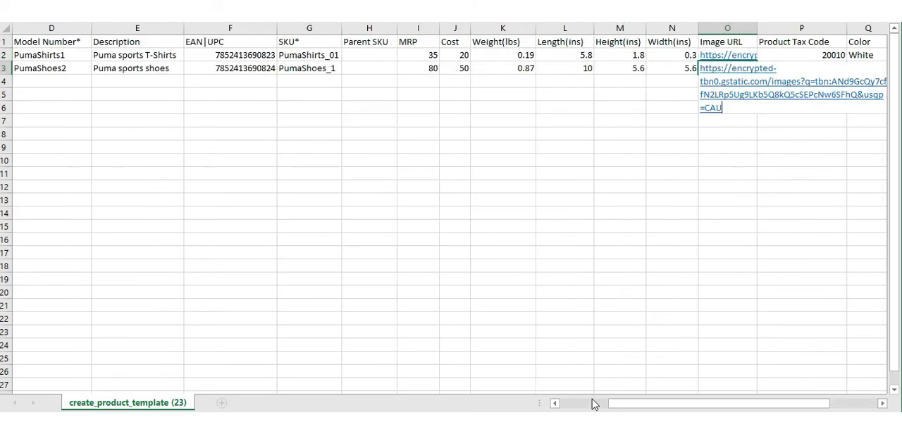
pyautogui.write('.')
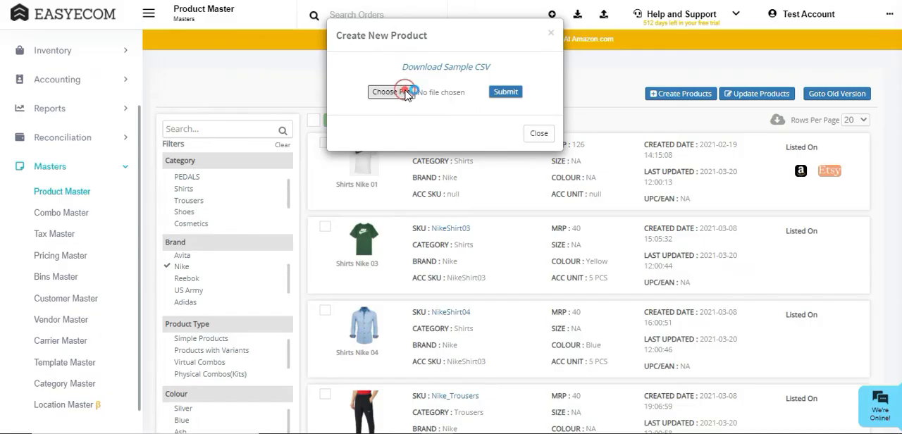
# - Upload the Puma Simple Products CSV and acknowledge the confirmation
pyautogui.click(388, 92)
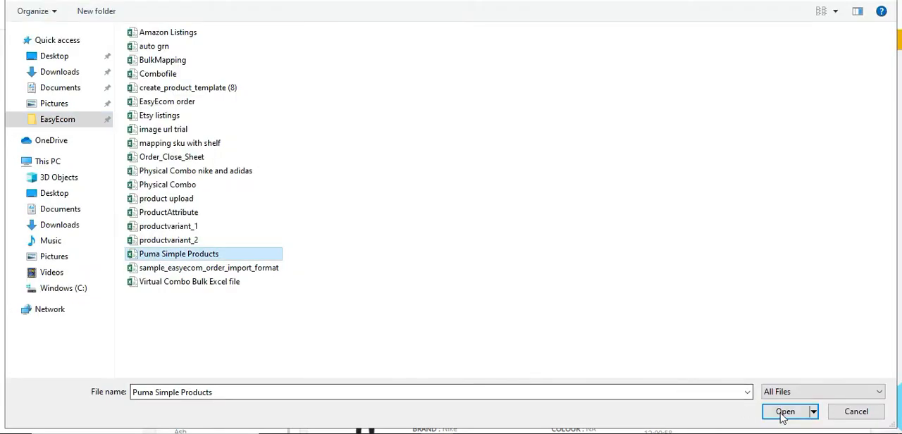
pyautogui.click(785, 412)
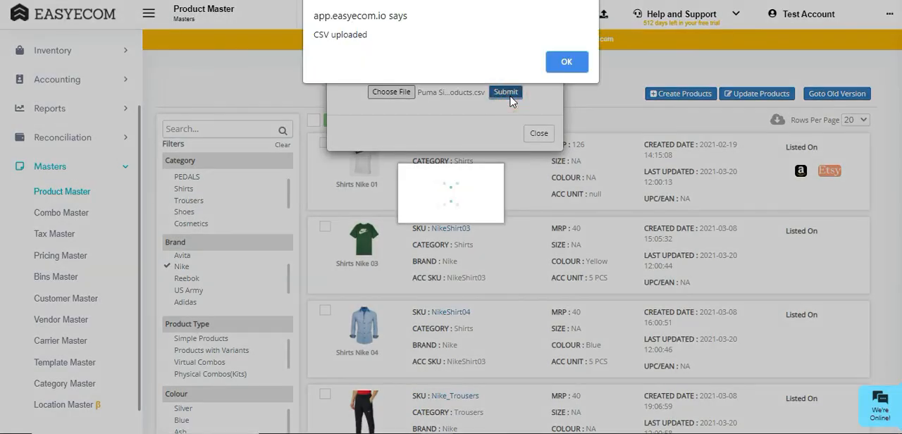
pyautogui.click(567, 62)
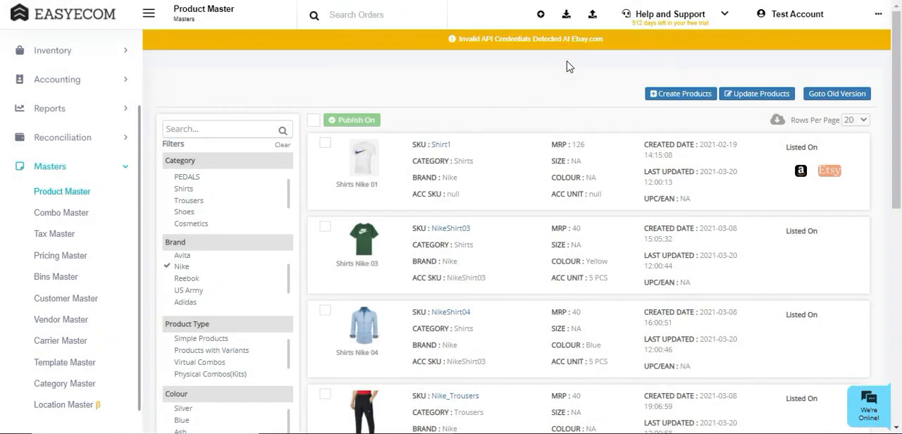
pyautogui.moveTo(589, 37)
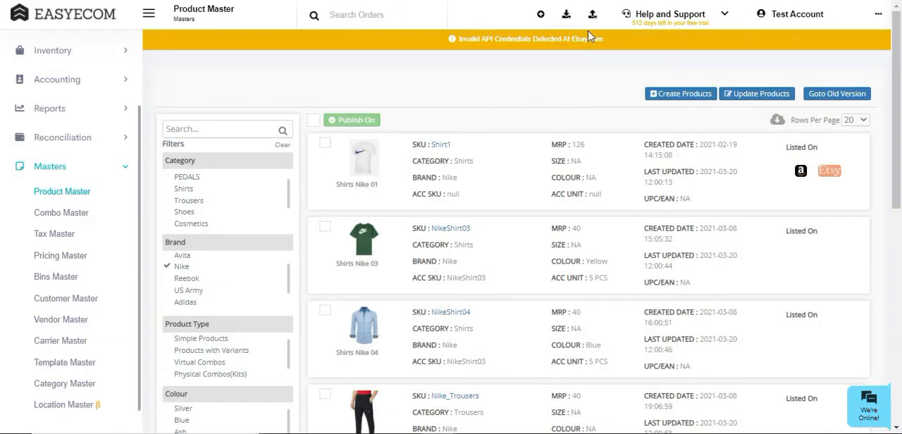
# - Review the recent imports and the failed import's error report, then download the sample CSV again
pyautogui.click(592, 14)
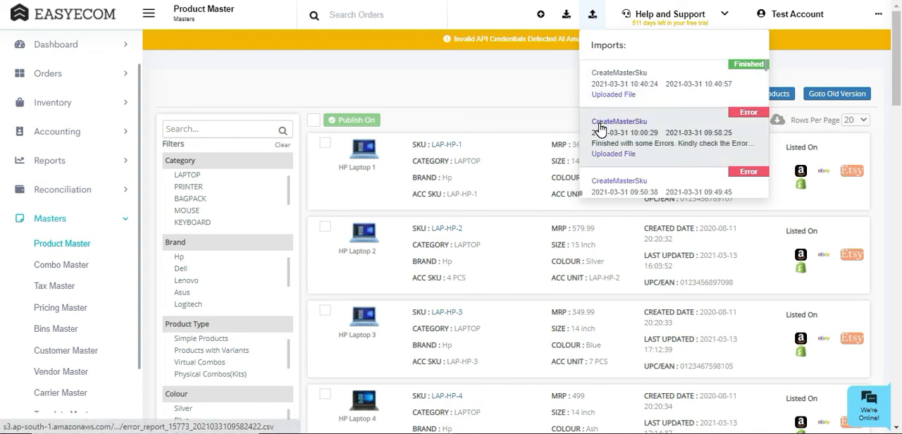
pyautogui.click(592, 15)
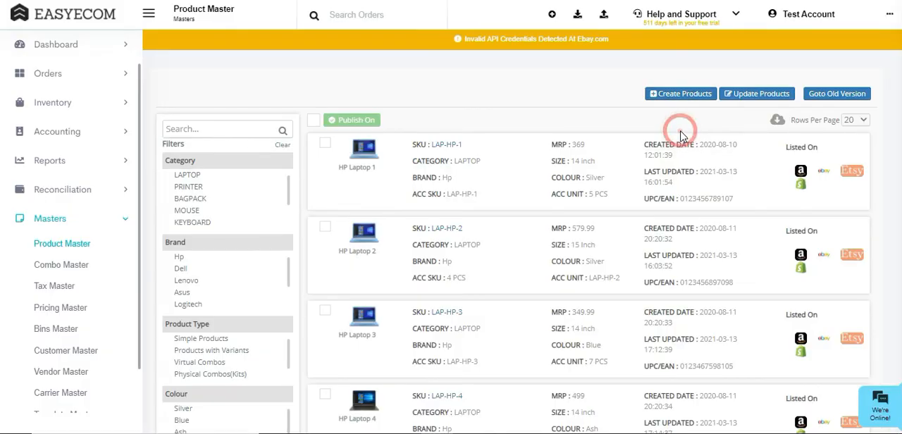
pyautogui.click(679, 93)
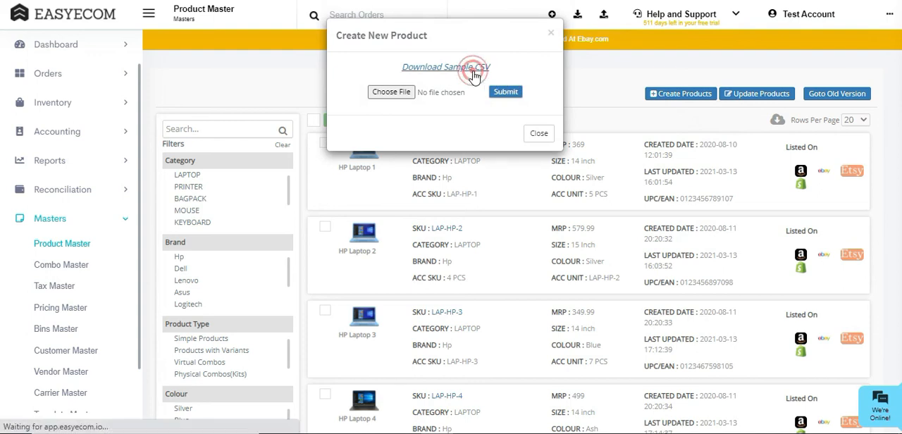
pyautogui.click(445, 68)
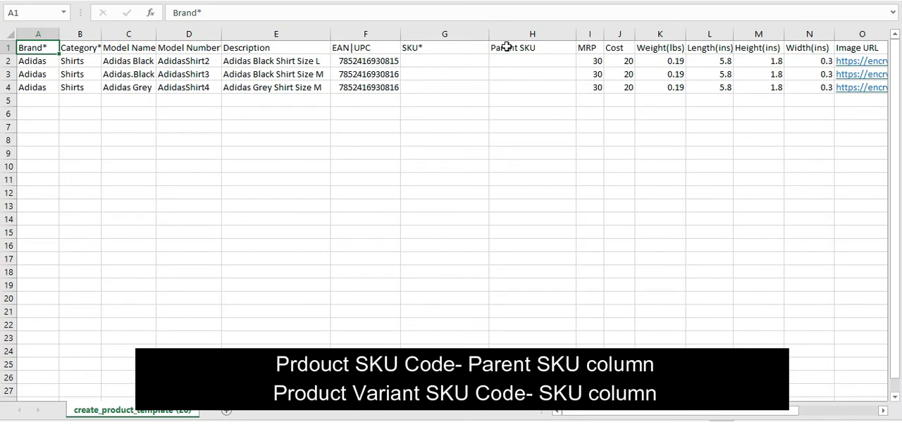
# - Enter parent SKU Adidas_shirtvariants and variant SKU AdidasShirt_Black for the first Adidas shirt
pyautogui.click(533, 47)
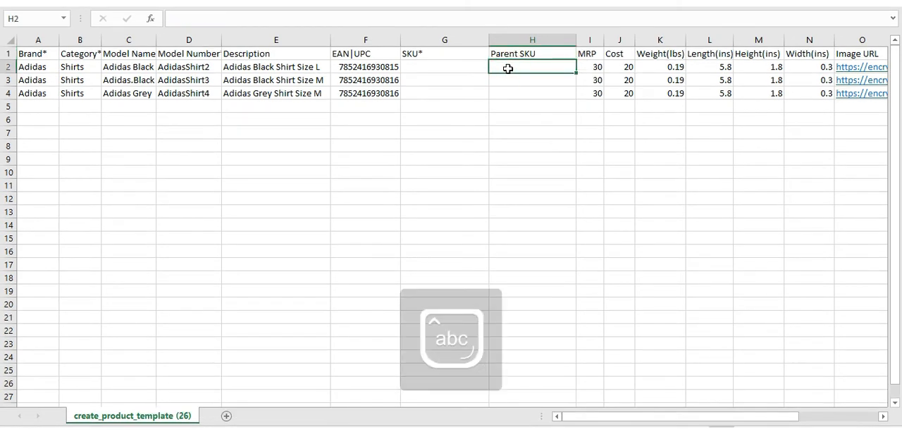
pyautogui.write('Adidas')
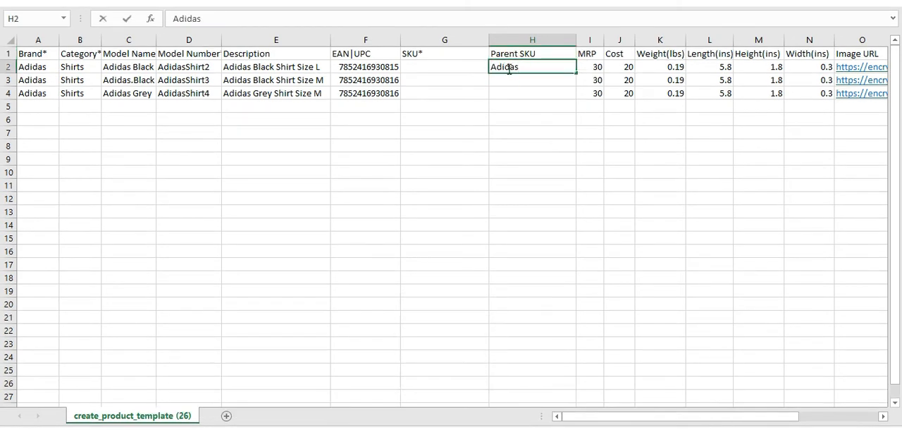
pyautogui.write('_shirtvaria')
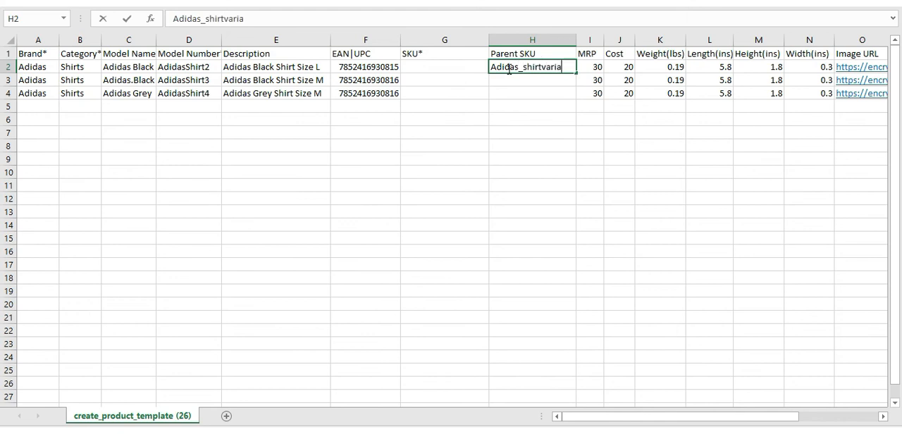
pyautogui.write('Adidas')
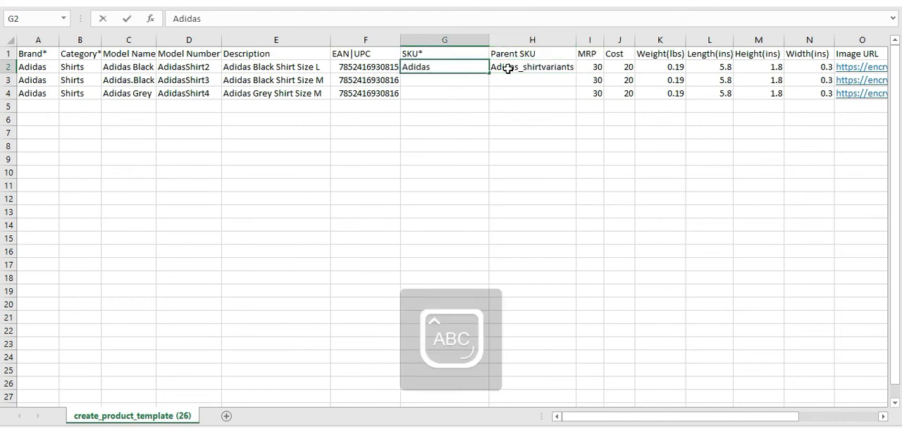
pyautogui.write('AdidasShirt_Black')
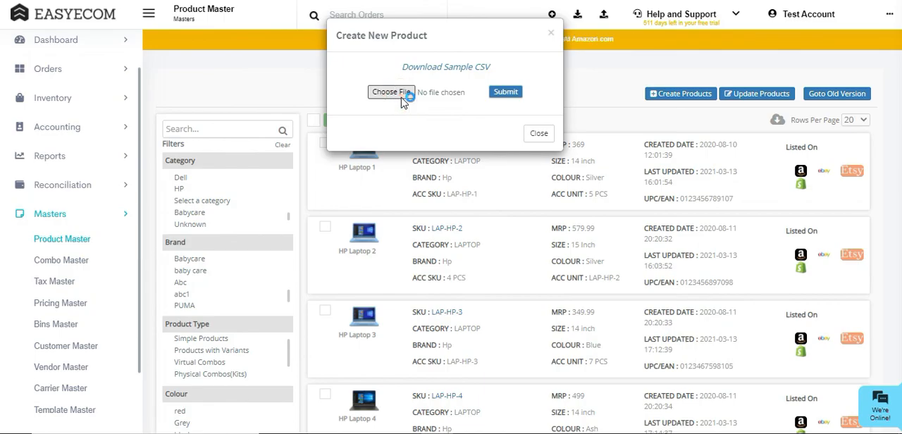
# - Upload the Adidas Product Variants CSV and check the recent imports list shows it finished
pyautogui.click(392, 91)
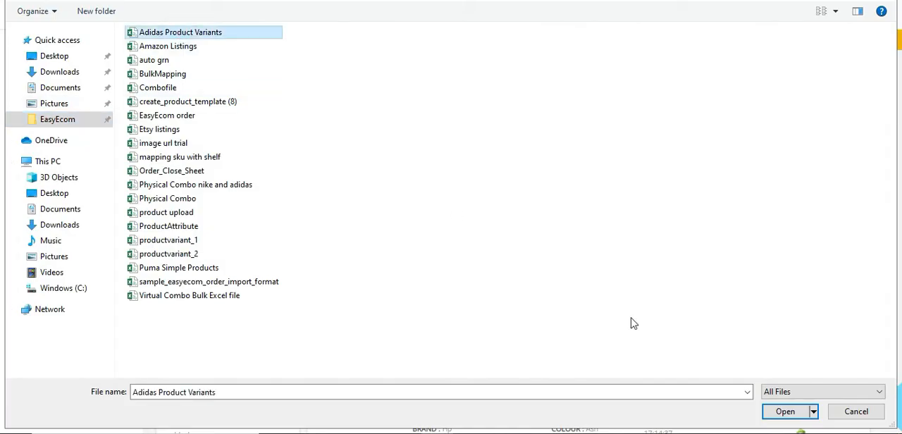
pyautogui.click(784, 412)
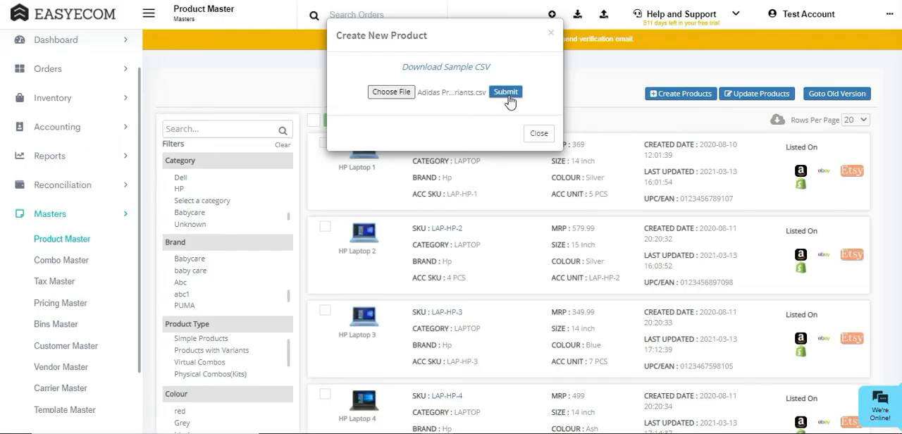
pyautogui.click(505, 92)
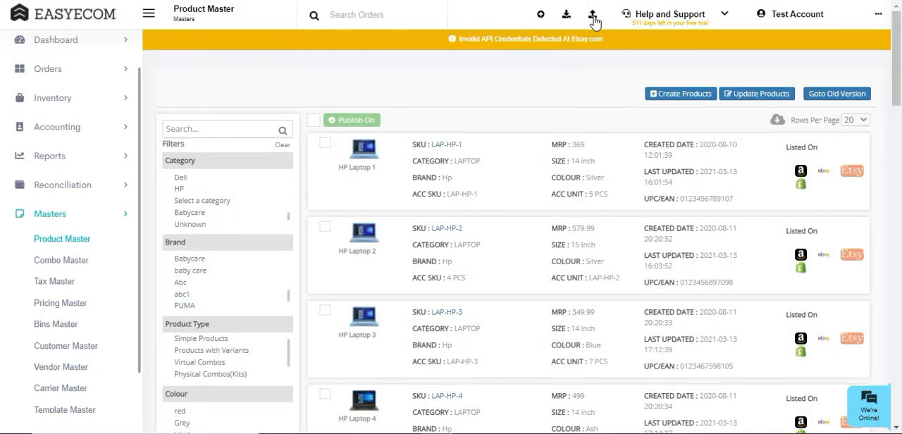
pyautogui.click(592, 14)
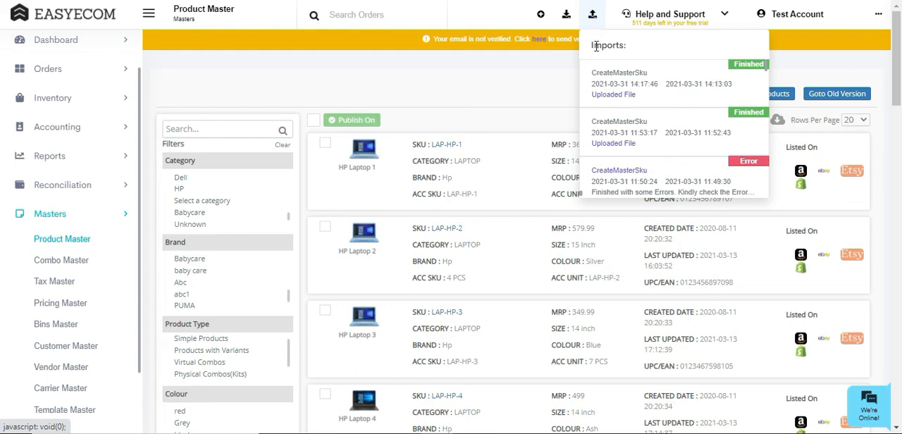